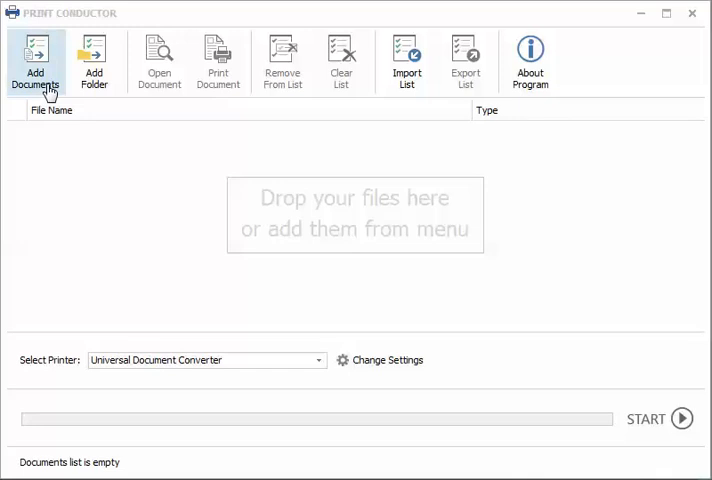
pyautogui.moveTo(42, 78)
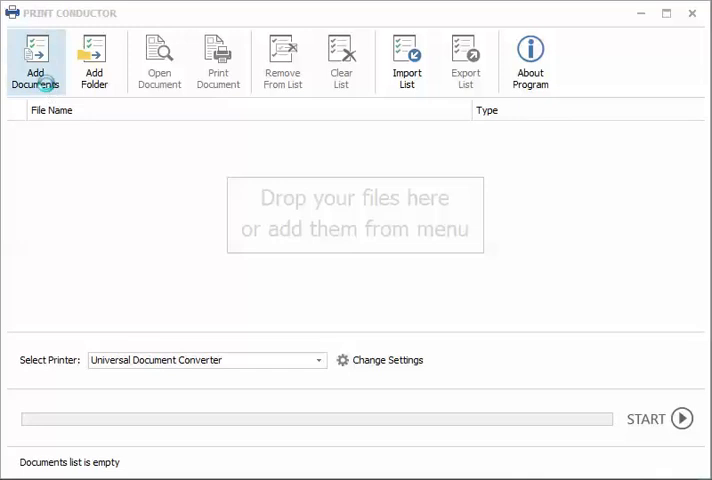
# - Start adding documents so the eight PDF files can be chosen for the print list
pyautogui.click(36, 60)
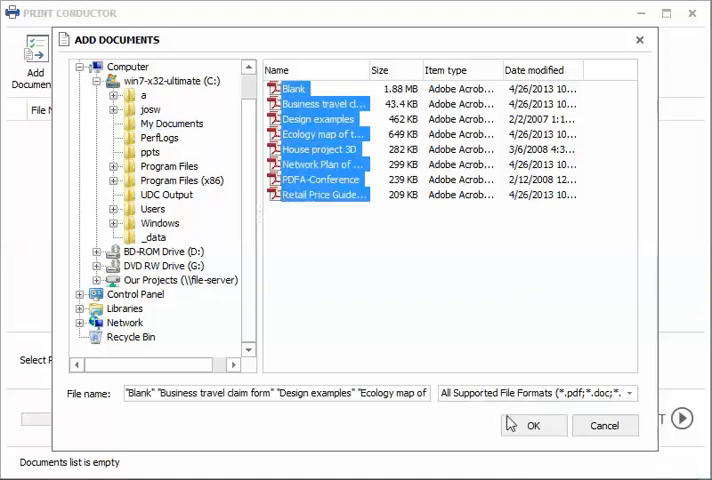
# - Load the eight selected PDFs, Blank.pdf through Retail Price Guide 2011.pdf, into the print list
pyautogui.click(536, 426)
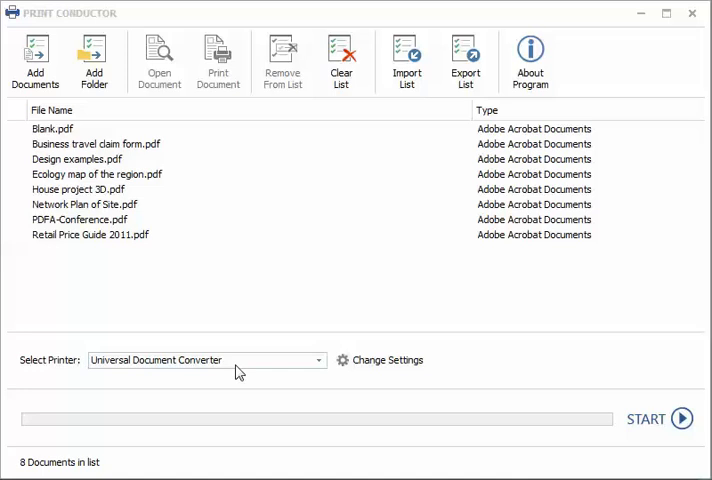
pyautogui.moveTo(248, 378)
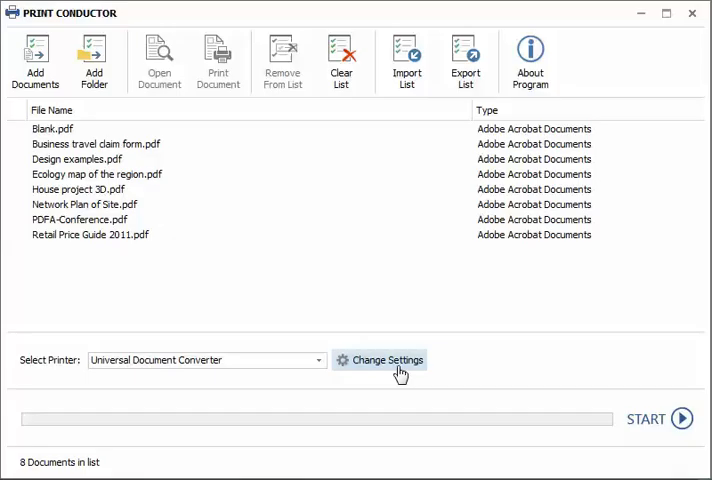
# - Set the converter's output file format to JPEG image at 85 quality
pyautogui.click(386, 360)
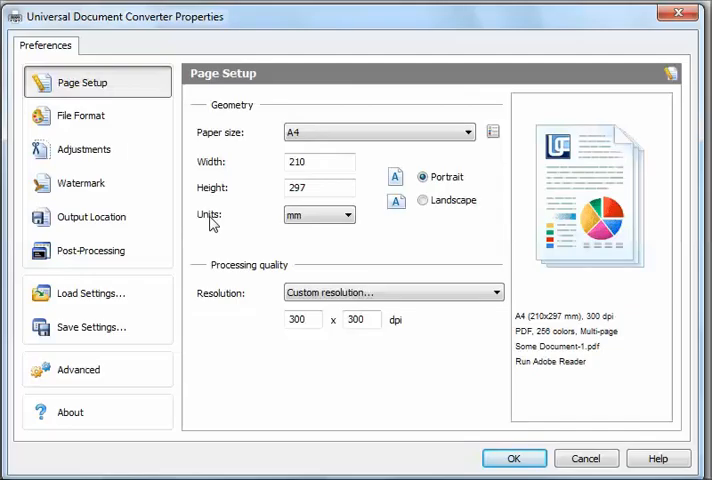
pyautogui.click(82, 116)
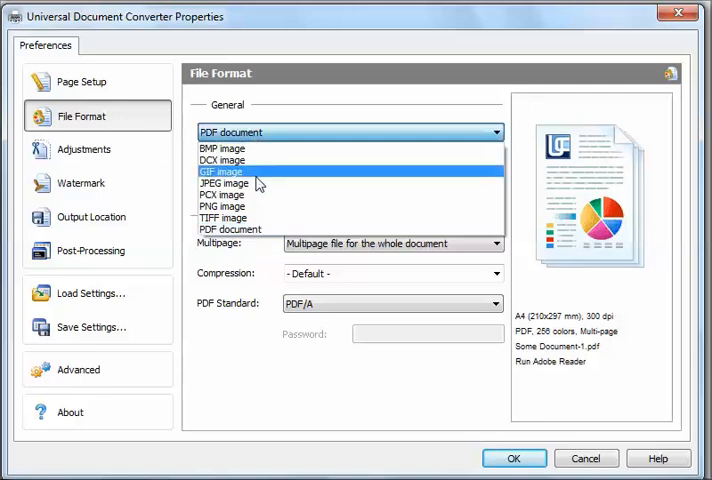
pyautogui.click(222, 184)
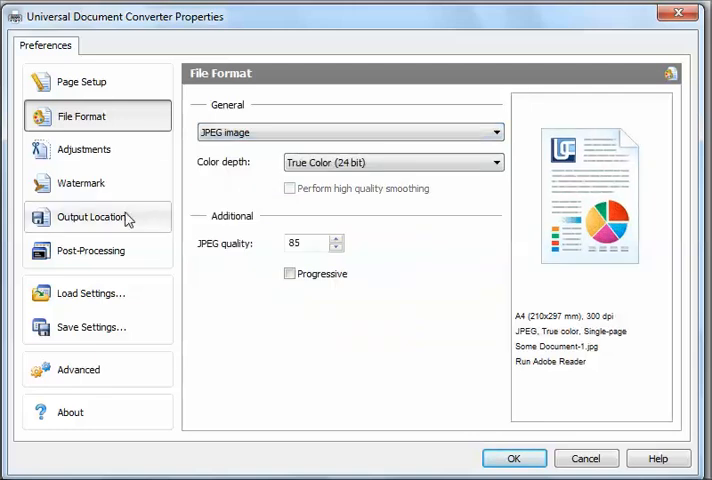
# - Save output automatically to the predefined C:\UDC Output\ location with generated filenames
pyautogui.click(92, 216)
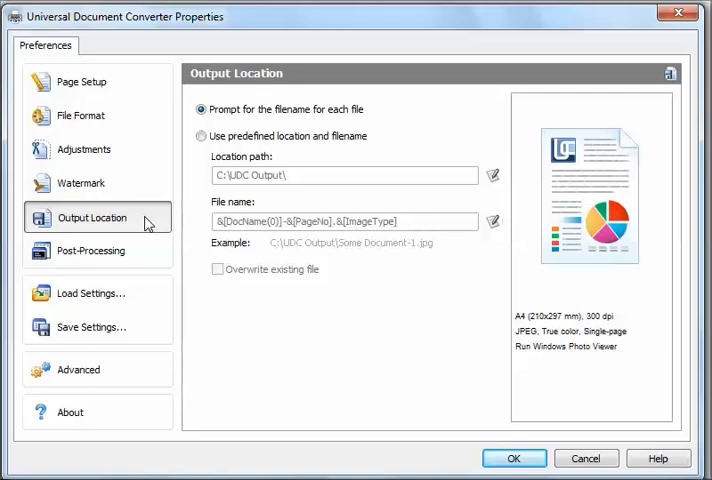
pyautogui.click(200, 136)
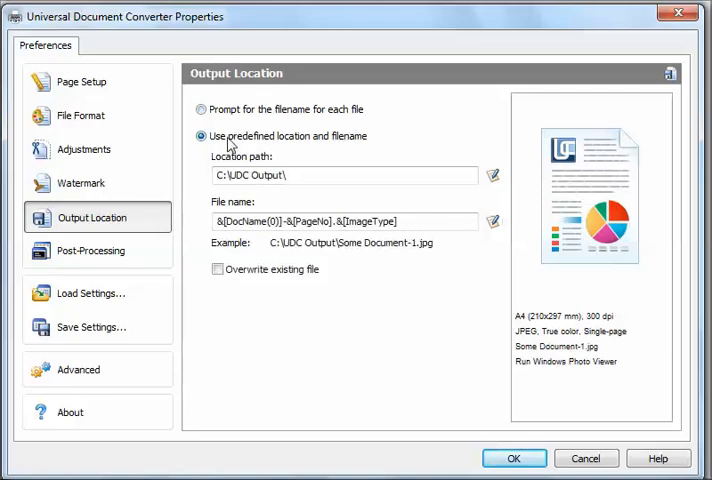
pyautogui.moveTo(116, 244)
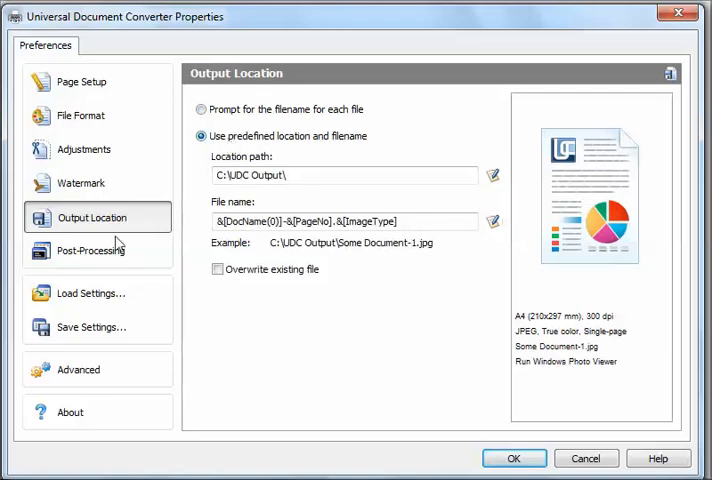
pyautogui.click(92, 252)
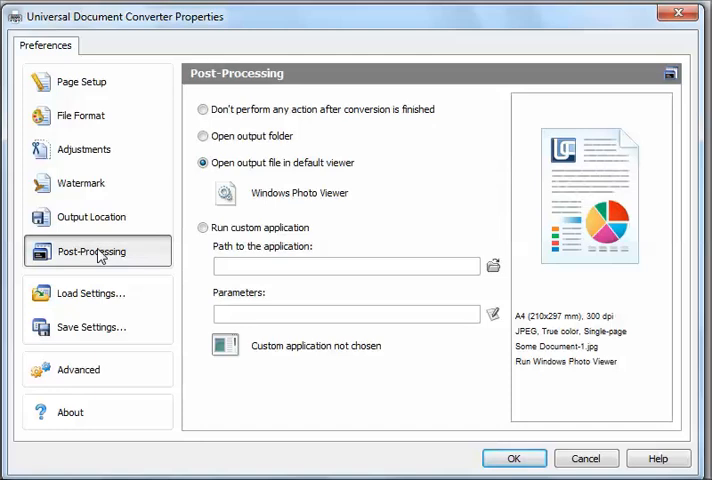
# - Have the output folder open after conversion and apply the converter settings
pyautogui.click(204, 136)
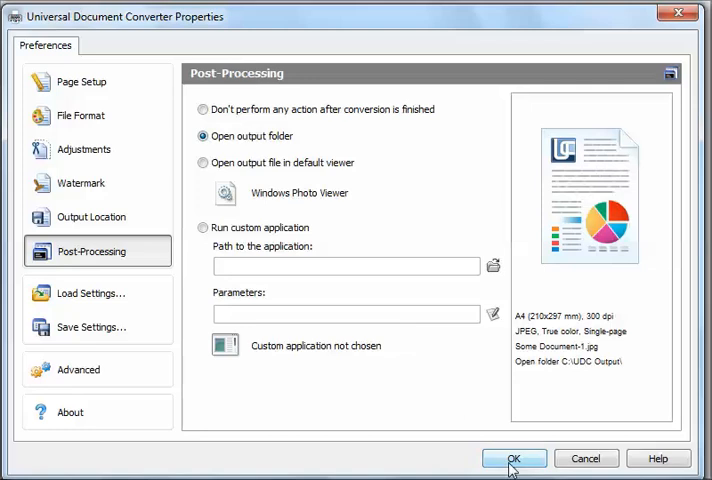
pyautogui.click(520, 458)
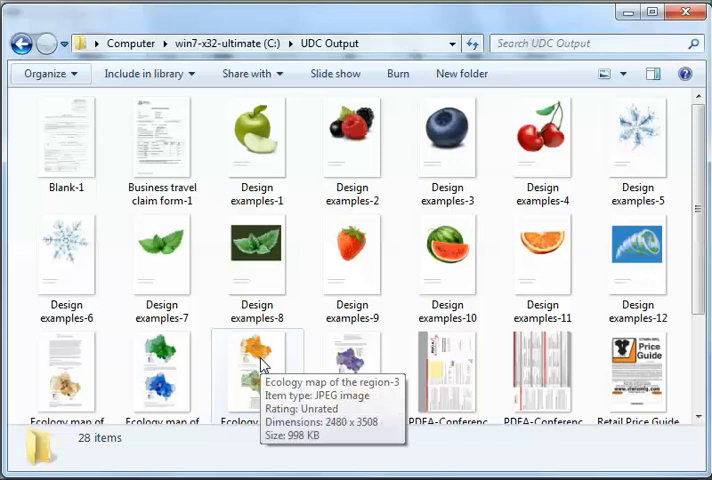
# - Select the Ecology map of the region-3 JPEG among the 28 converted images in UDC Output
pyautogui.click(256, 356)
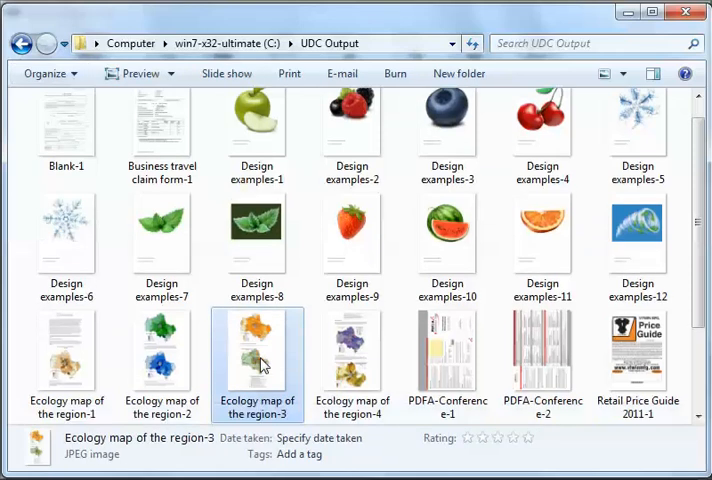